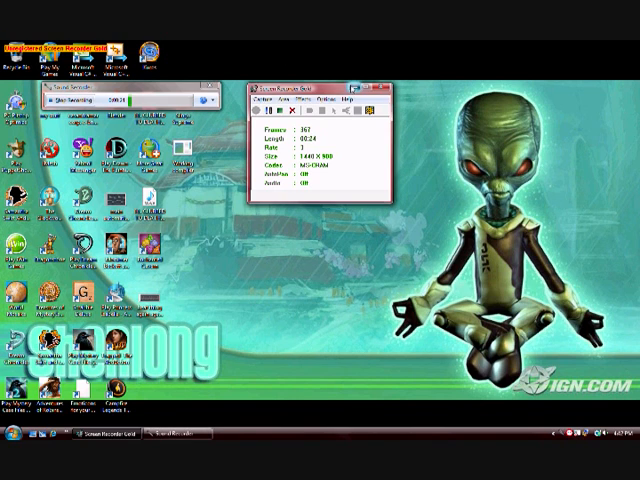
- Close the details window to leave the desktop mostly clear
{"action": "left_click", "coordinate": [376, 88]}
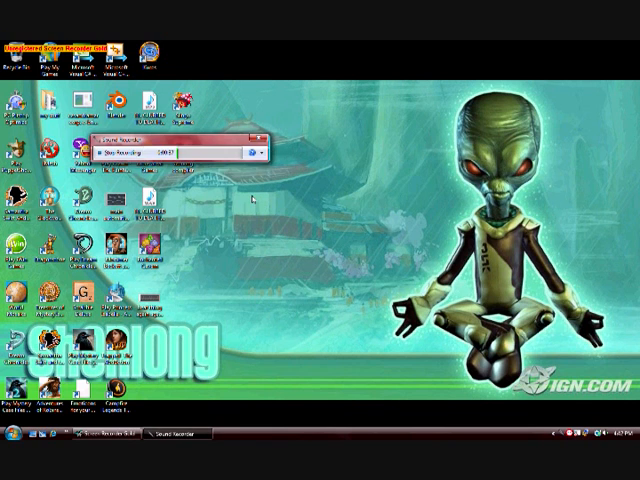
- Browse from Computer into the Working Compiler folder under Visual Studio 2008 Projects, then close Explorer
{"action": "left_click", "coordinate": [20, 452]}
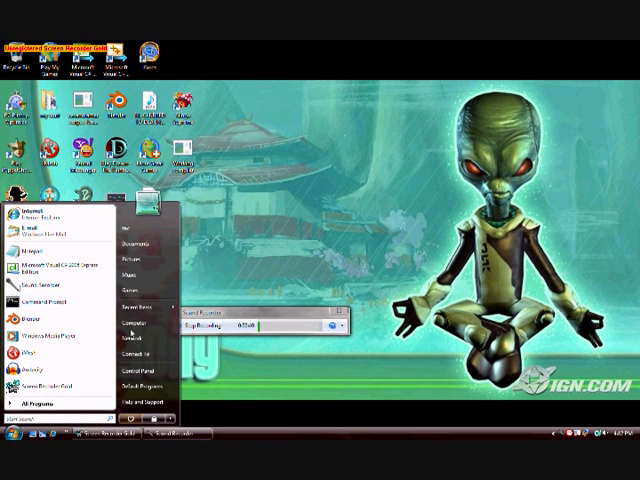
{"action": "left_click", "coordinate": [126, 322]}
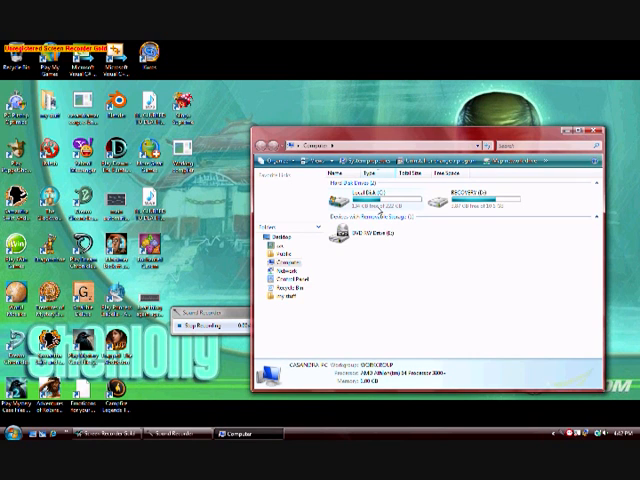
{"action": "double_click", "coordinate": [356, 196]}
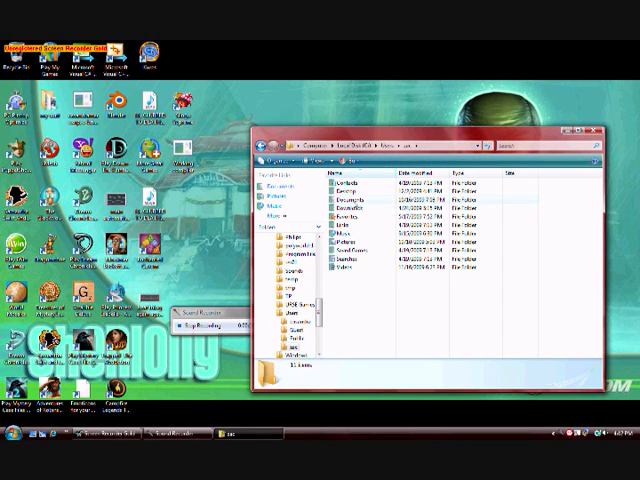
{"action": "left_click", "coordinate": [356, 196]}
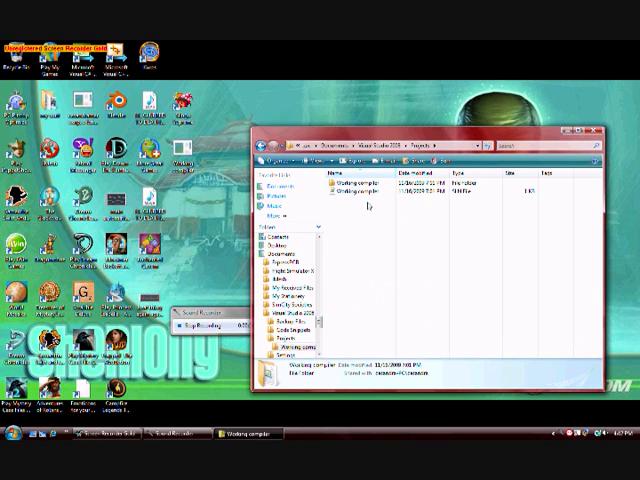
{"action": "double_click", "coordinate": [350, 184]}
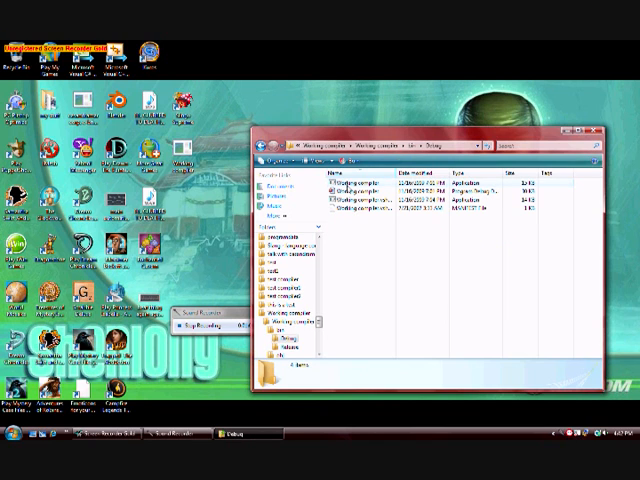
{"action": "left_click", "coordinate": [360, 188]}
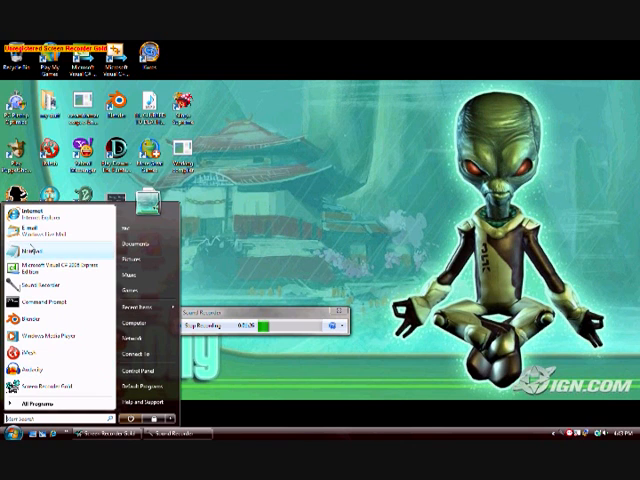
- Launch a blank Notepad document from the Start menu
{"action": "left_click", "coordinate": [320, 70]}
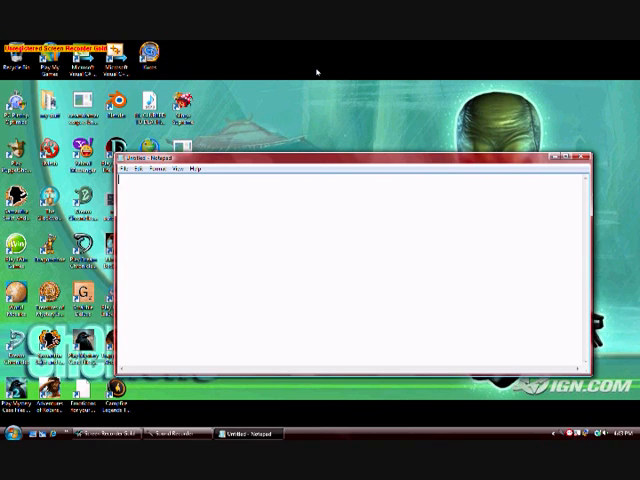
- Write the lines Var x = 0; and Print "Hello world!";
{"action": "type", "text": "Var"}
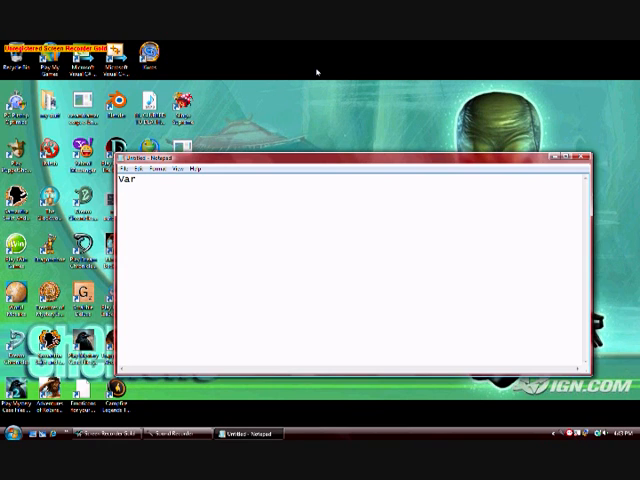
{"action": "type", "text": "x"}
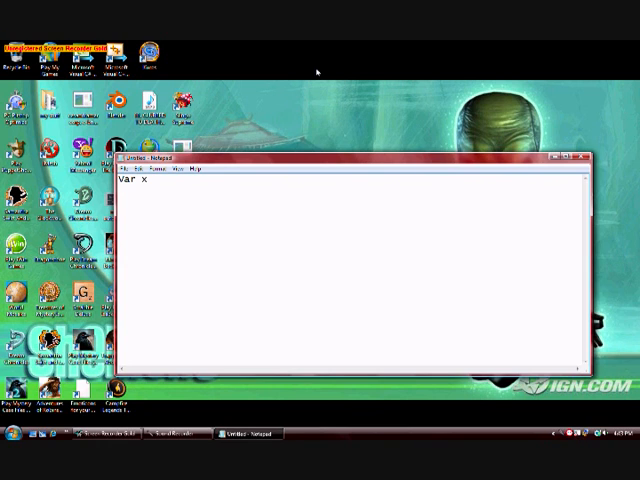
{"action": "type", "text": "= 0;"}
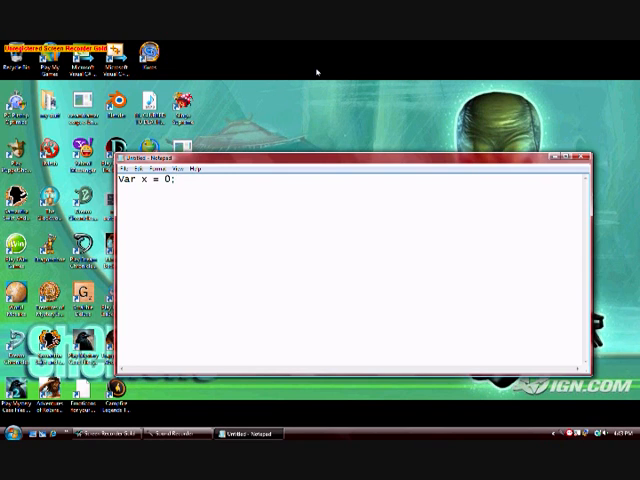
{"action": "type", "text": "Prin"}
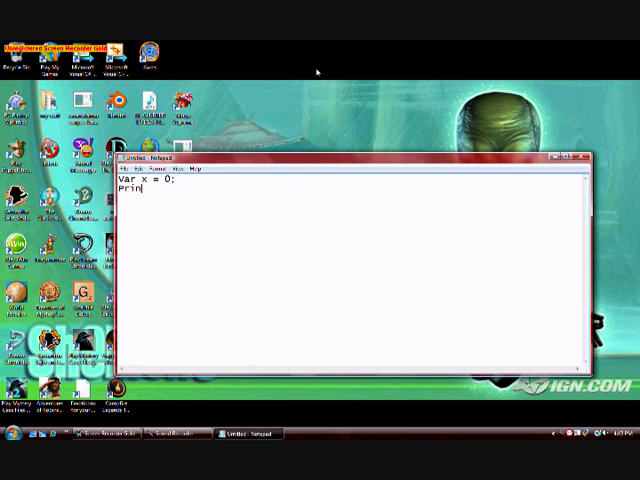
{"action": "type", "text": "t \"Hel"}
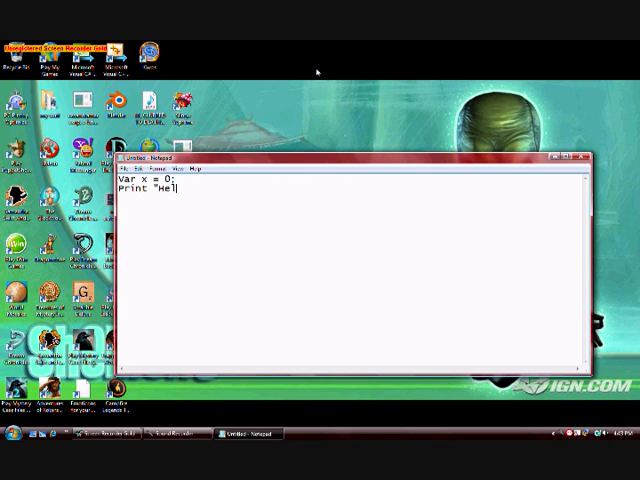
{"action": "type", "text": "lo world"}
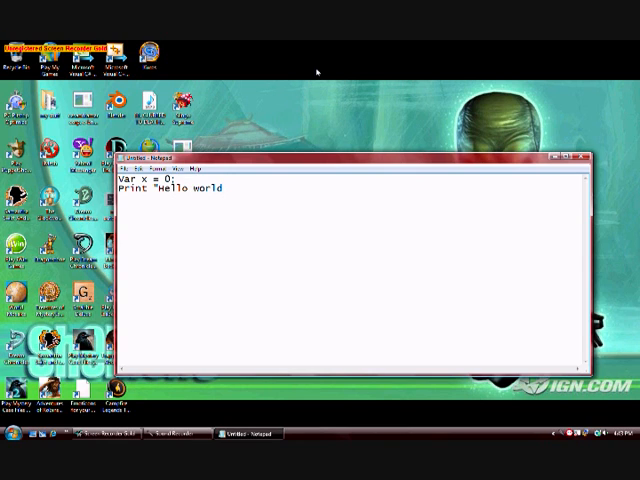
{"action": "type", "text": "!\";"}
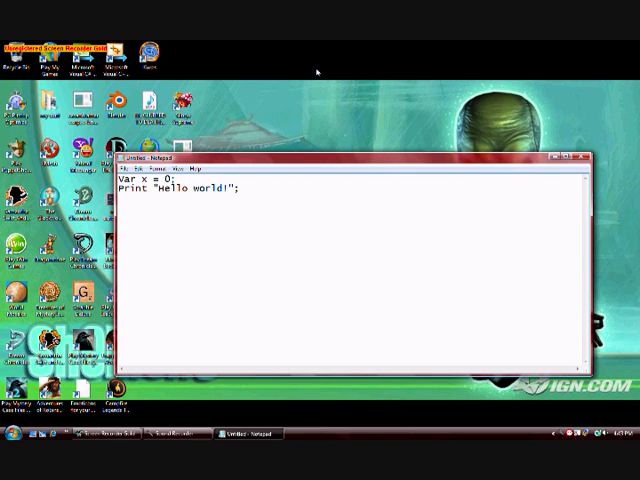
- Write the third line Parse_obj x; and place the cursor at its end
{"action": "type", "text": "Parse"}
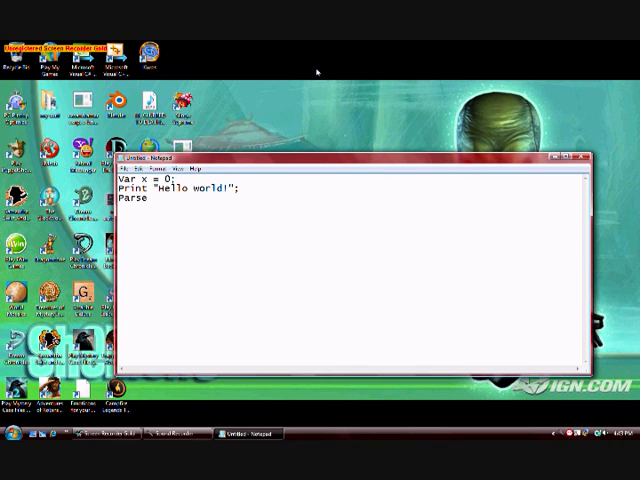
{"action": "type", "text": "_obj"}
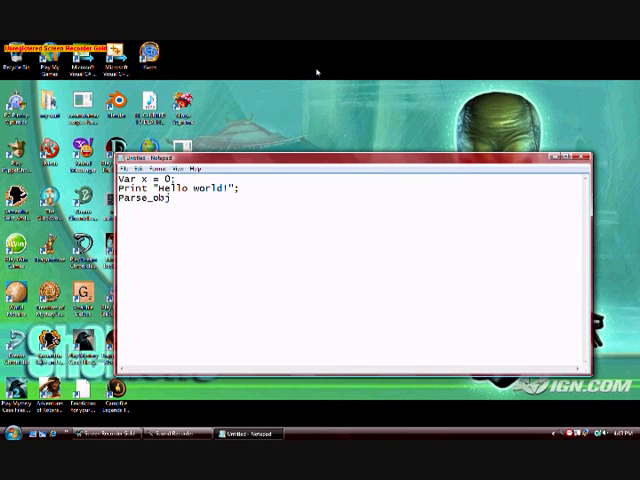
{"action": "type", "text": "x;"}
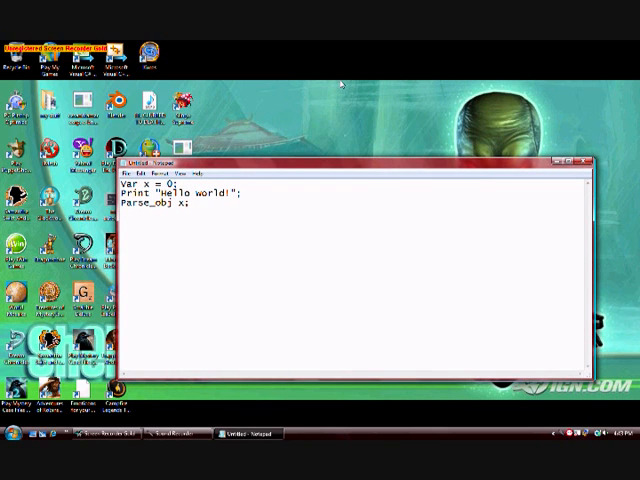
{"action": "left_click", "coordinate": [128, 178]}
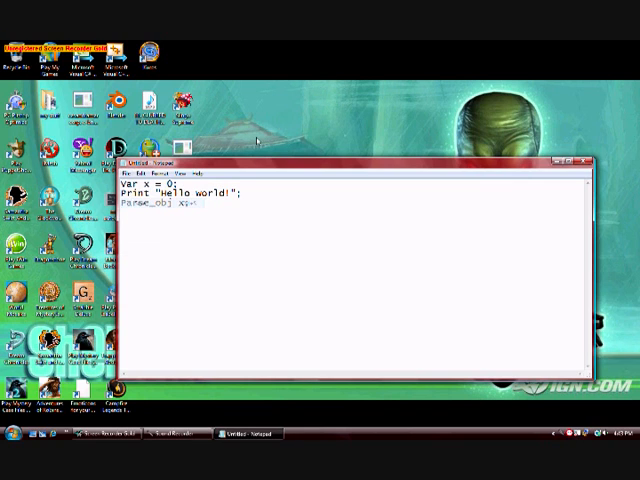
- Retype the closing semicolon on line 3 and save the program file
{"action": "type", "text": ";"}
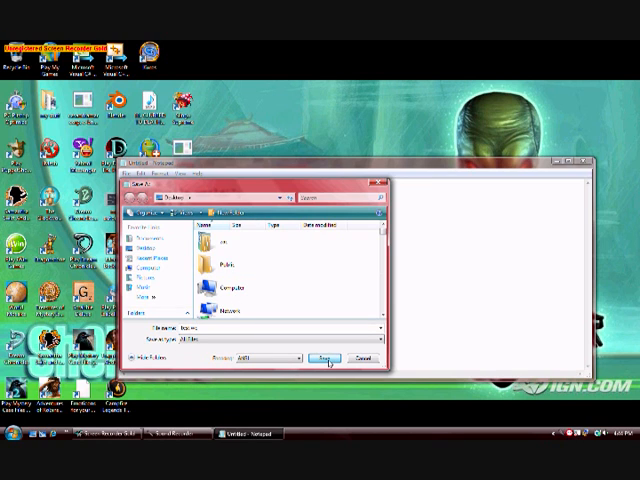
{"action": "left_click", "coordinate": [328, 358]}
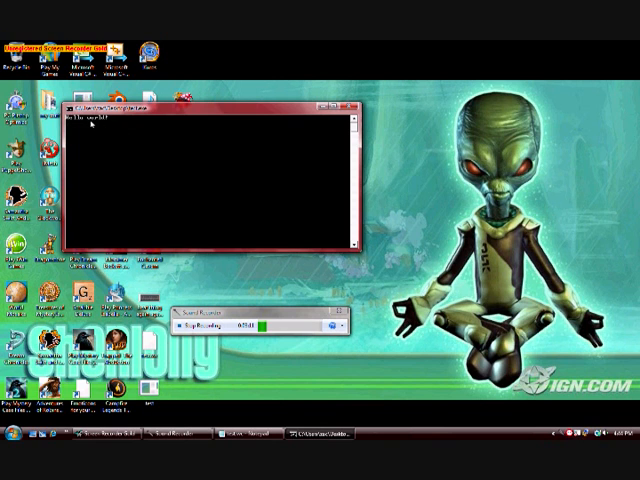
- Bring the Working Compiler console to the front to see the program's output
{"action": "left_click", "coordinate": [348, 100]}
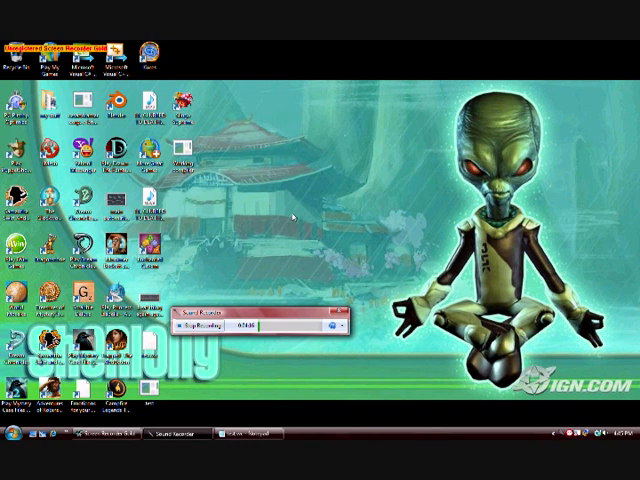
{"action": "mouse_move", "coordinate": [390, 160]}
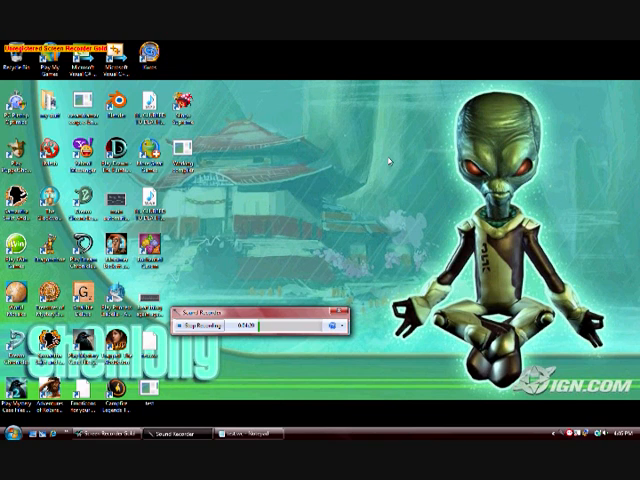
{"action": "mouse_move", "coordinate": [332, 172]}
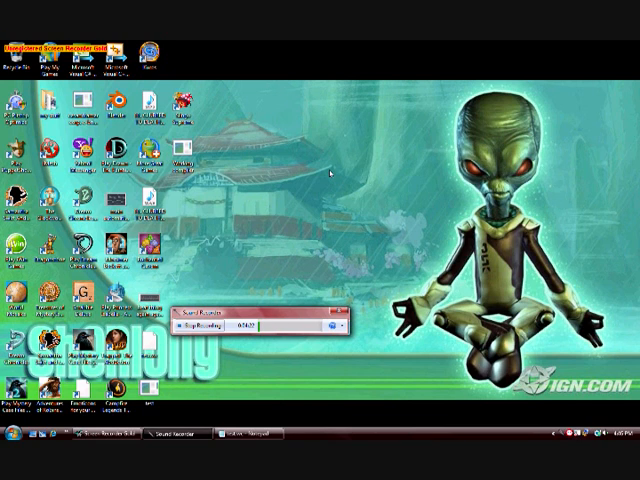